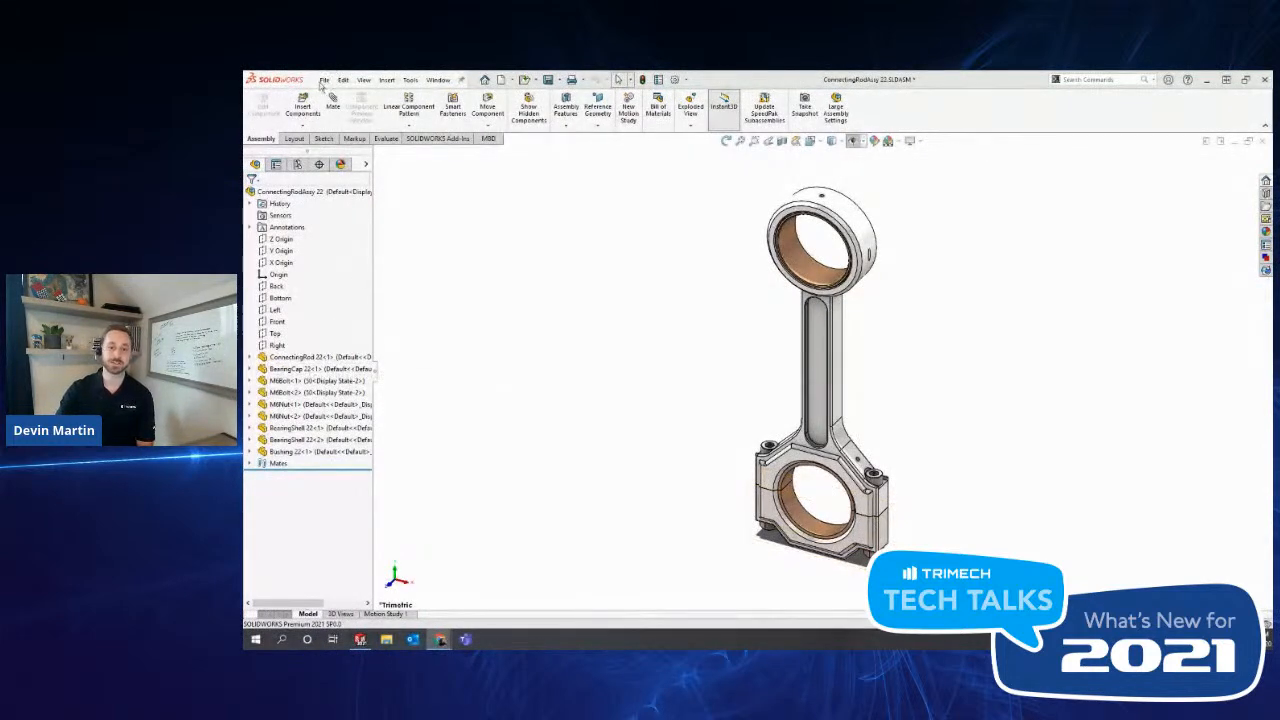
Launch Pack and Go for the connecting rod assembly from the File menu.
left_click(324, 80)
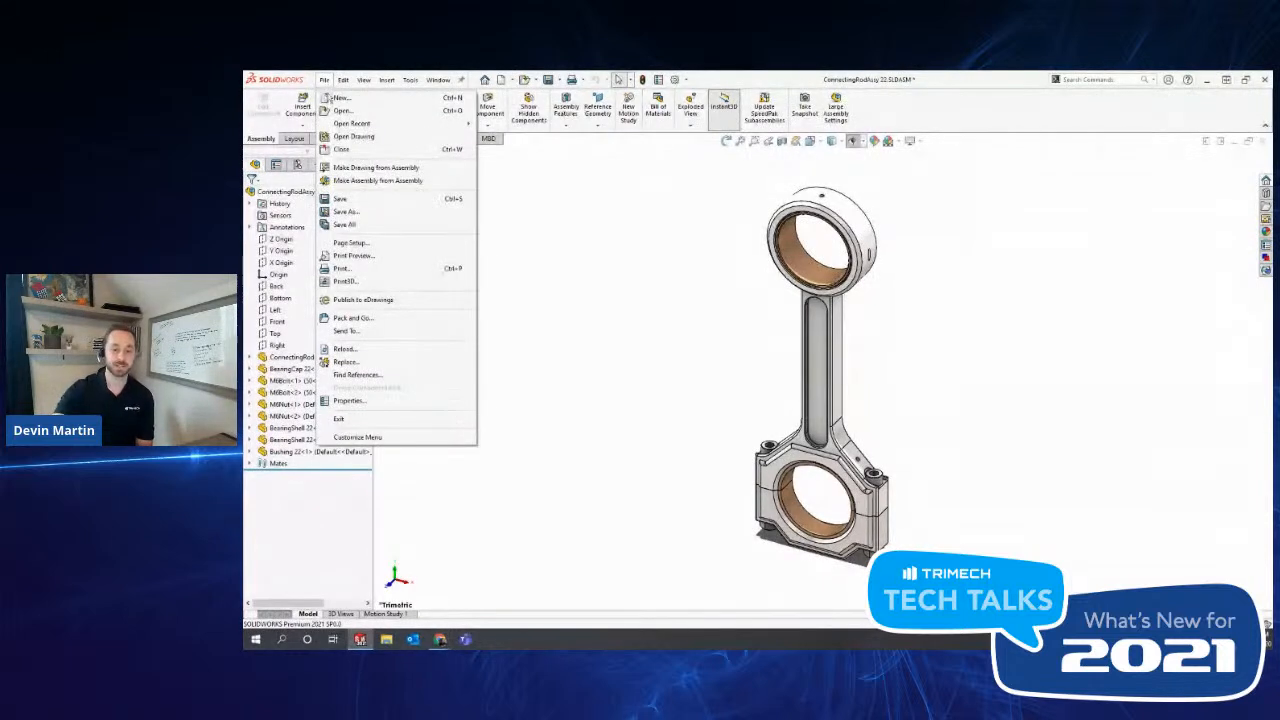
mouse_move(340, 96)
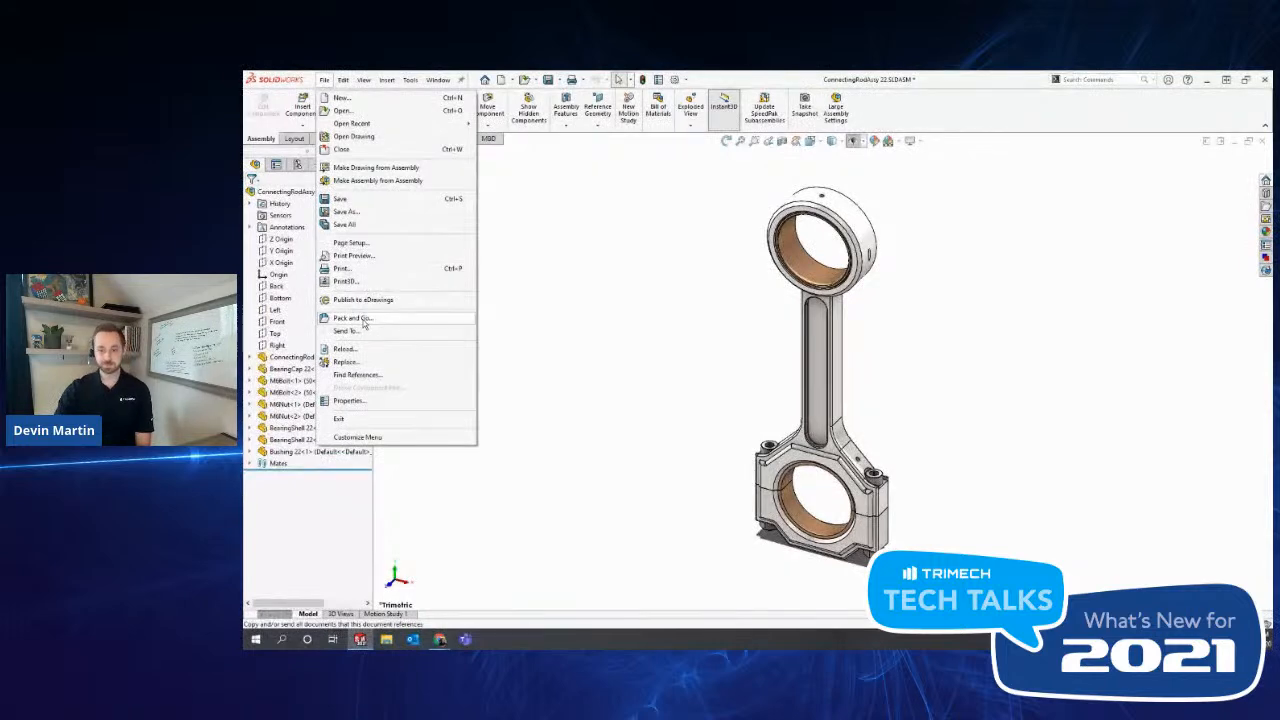
left_click(352, 318)
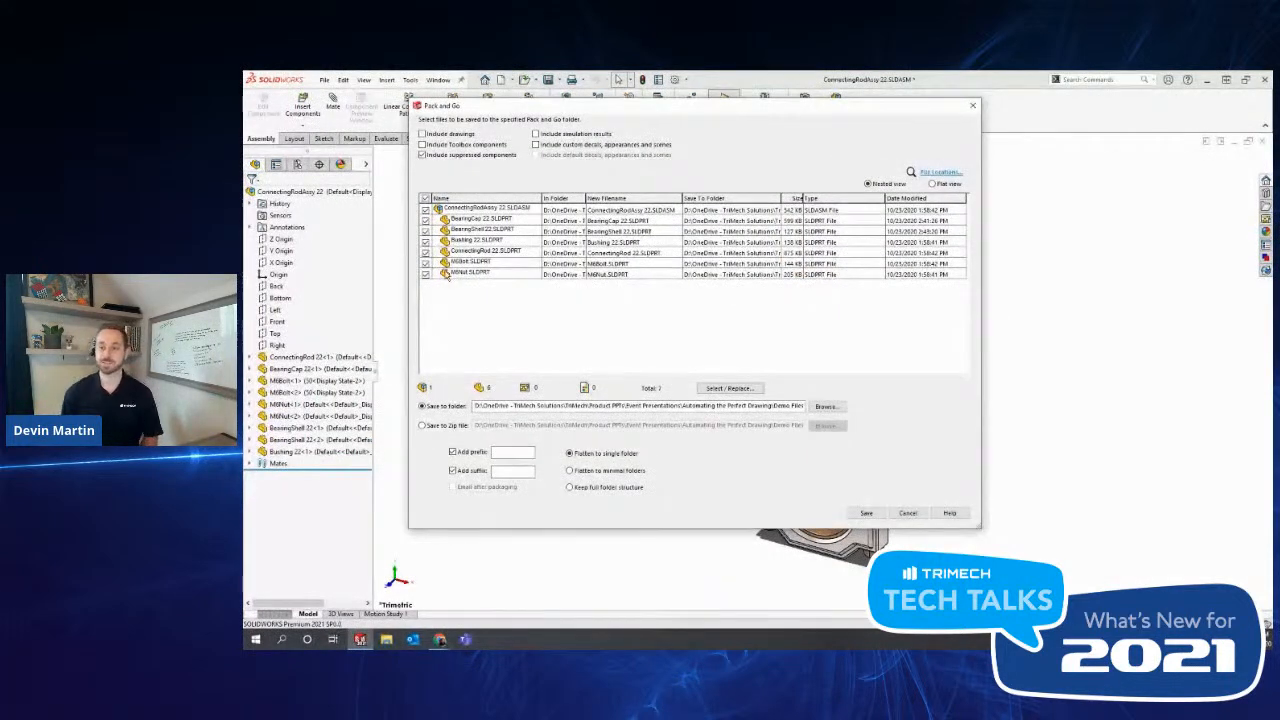
mouse_move(496, 328)
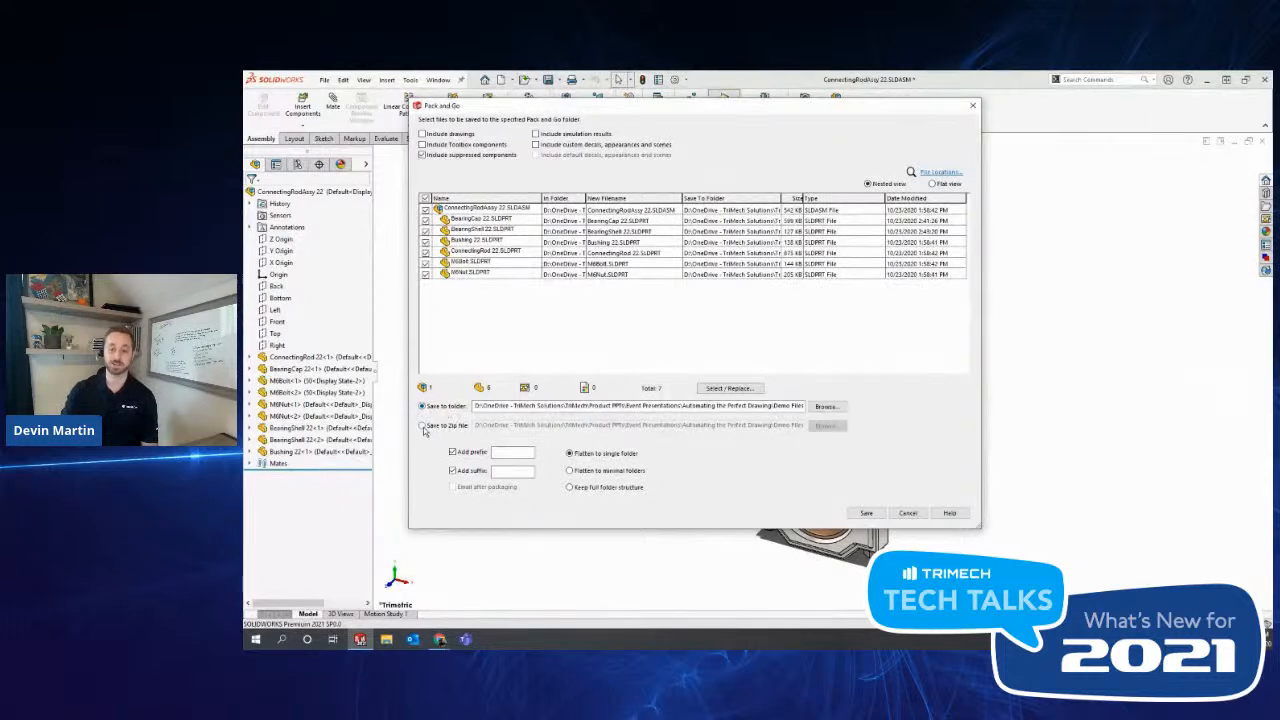
Choose Save to Zip file as the package output.
left_click(422, 424)
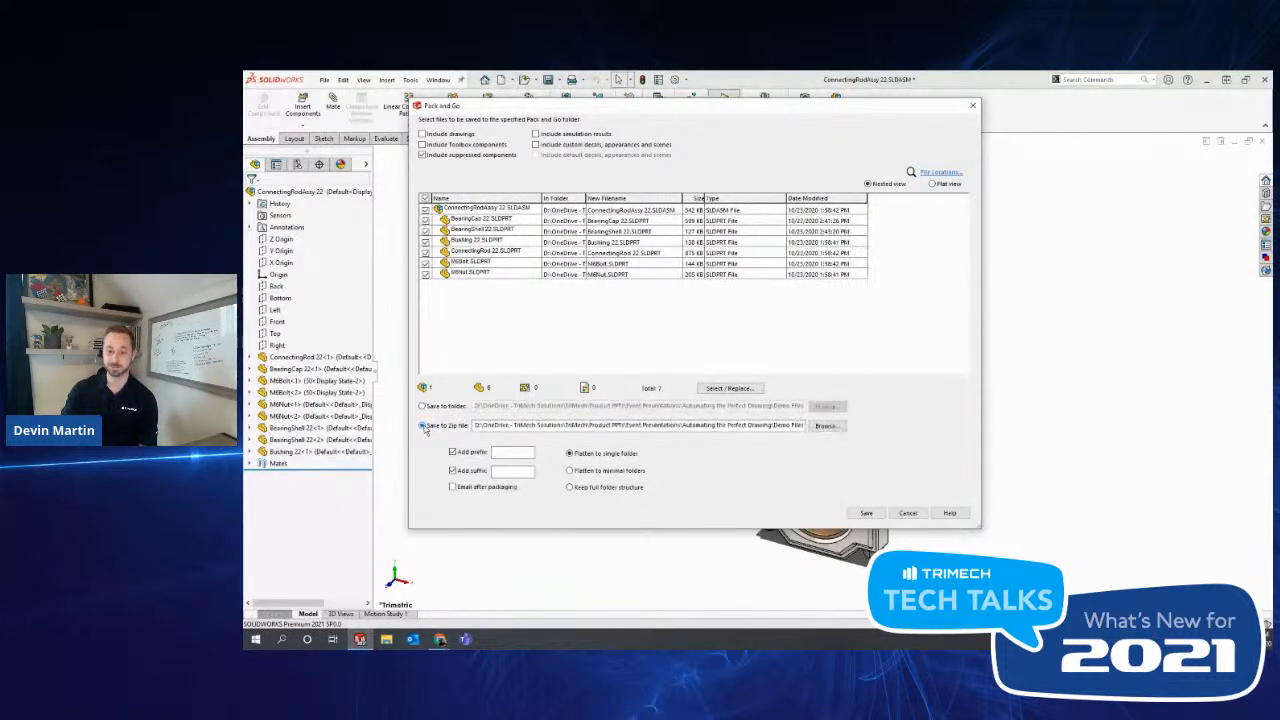
Include drawings, Toolbox components and custom decals, appearances and scenes in the package.
left_click(424, 424)
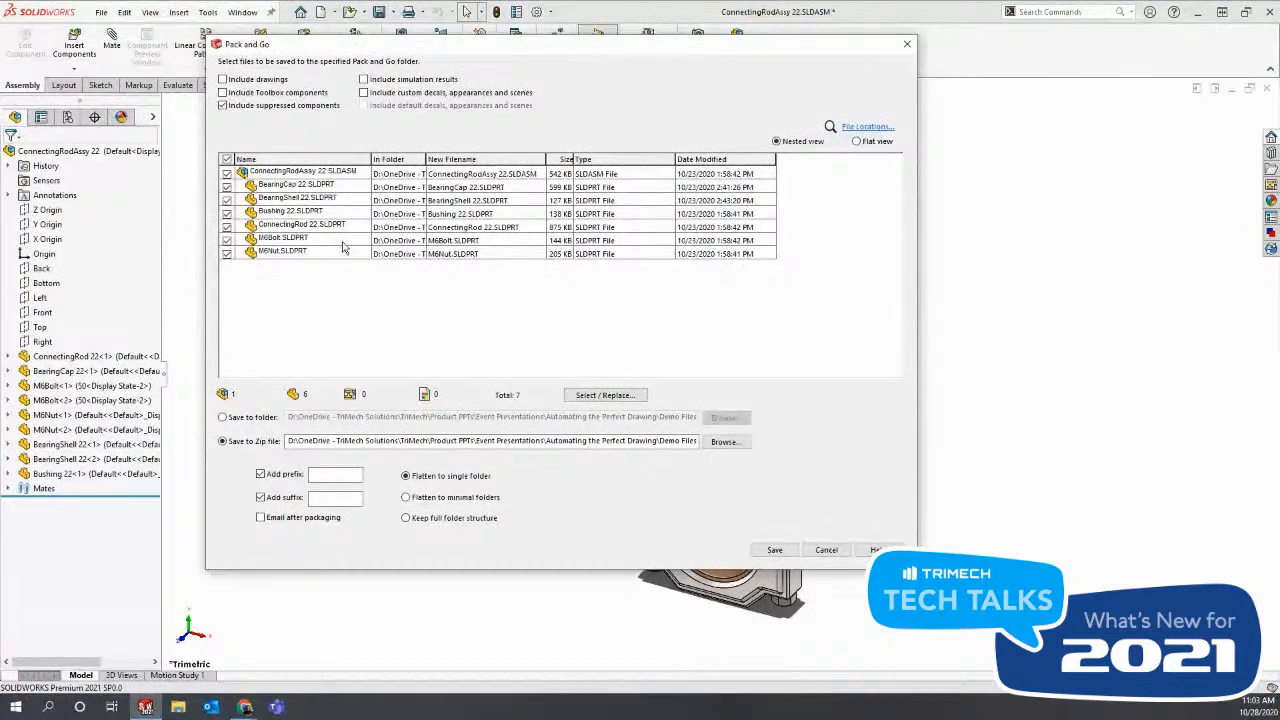
mouse_move(304, 300)
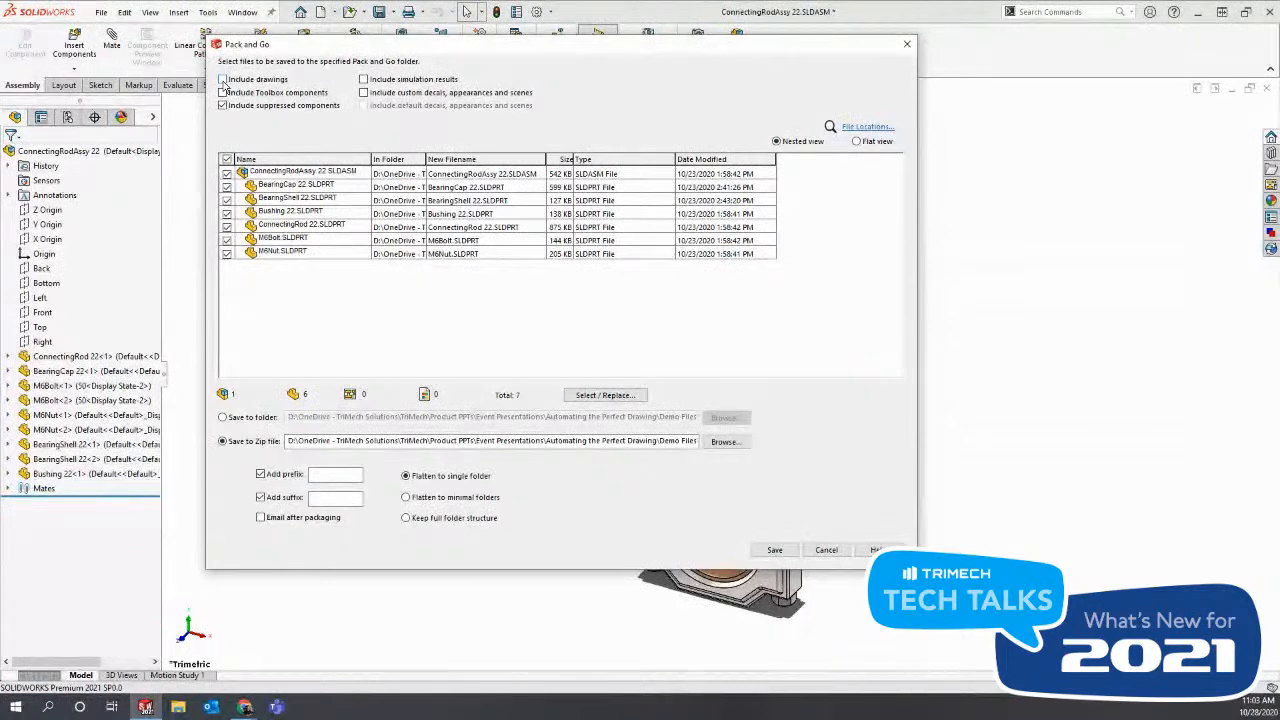
left_click(224, 80)
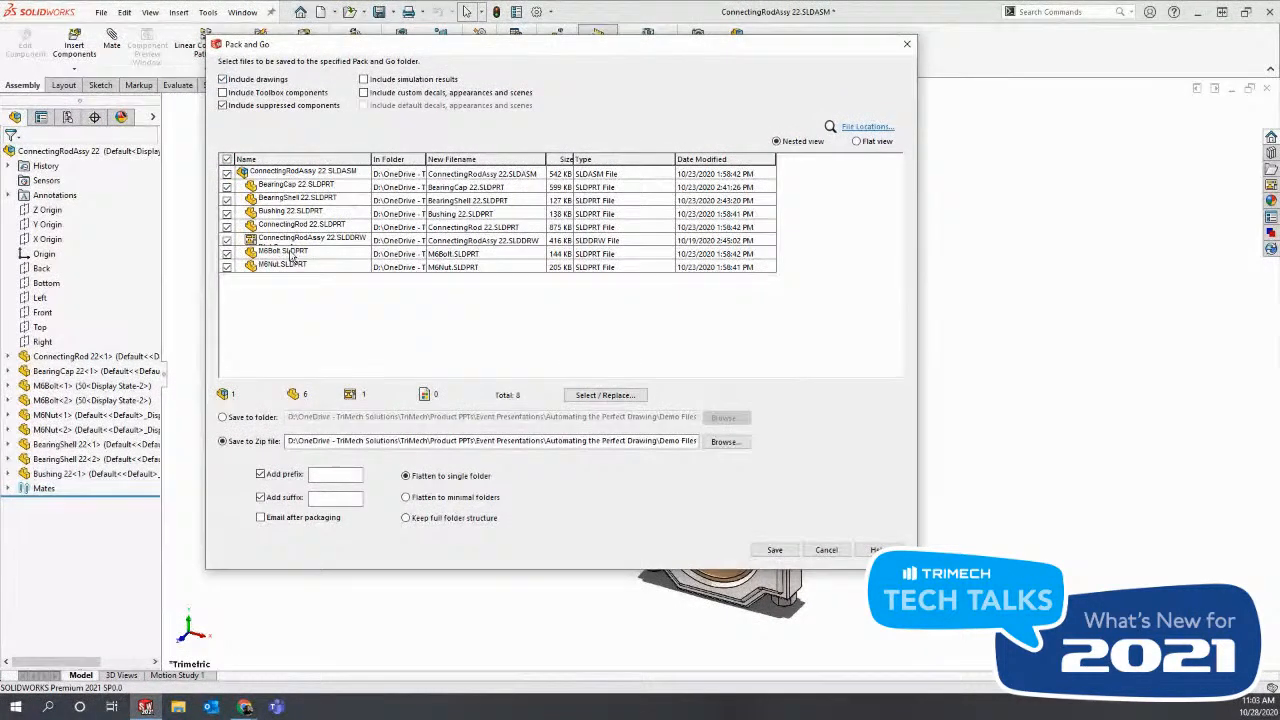
mouse_move(358, 350)
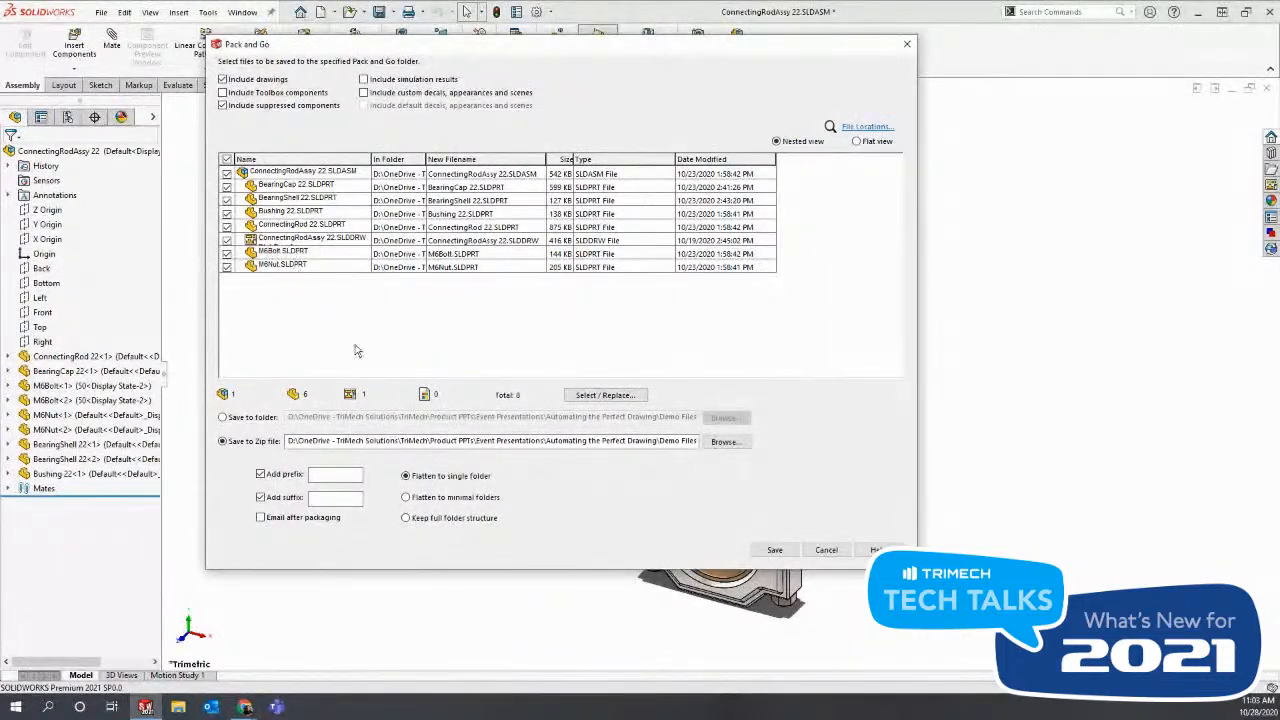
mouse_move(408, 392)
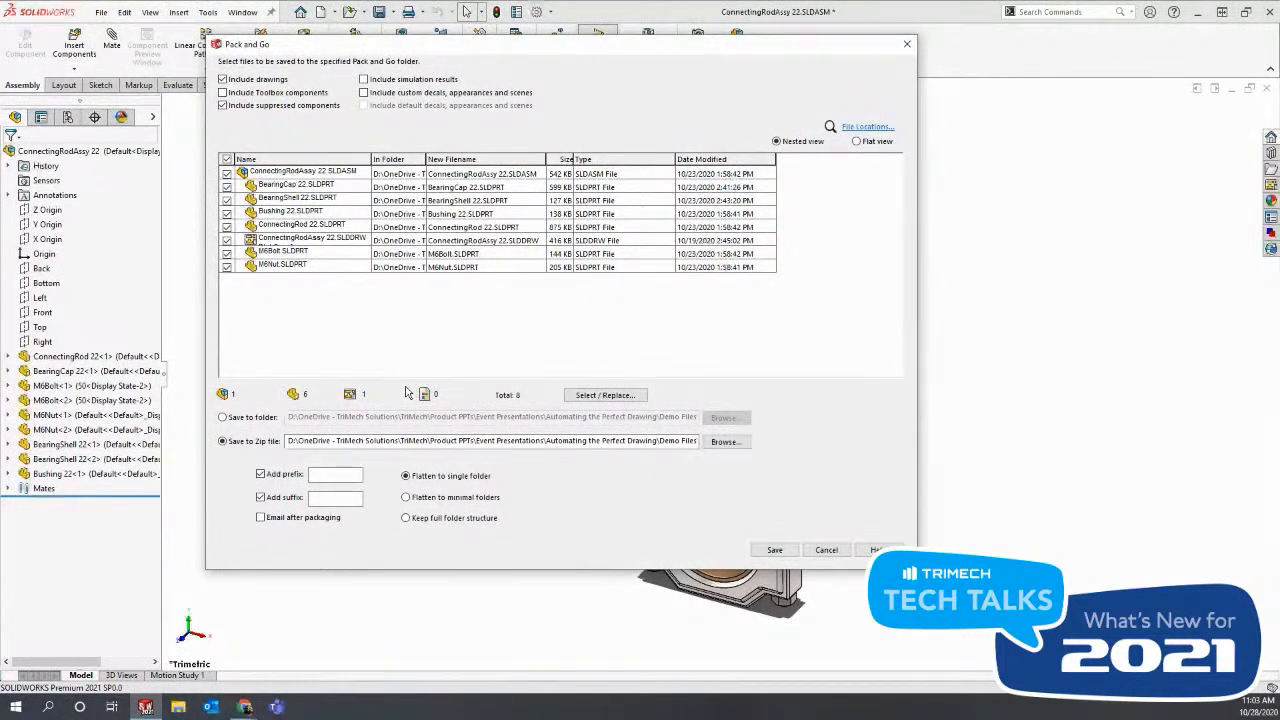
mouse_move(444, 404)
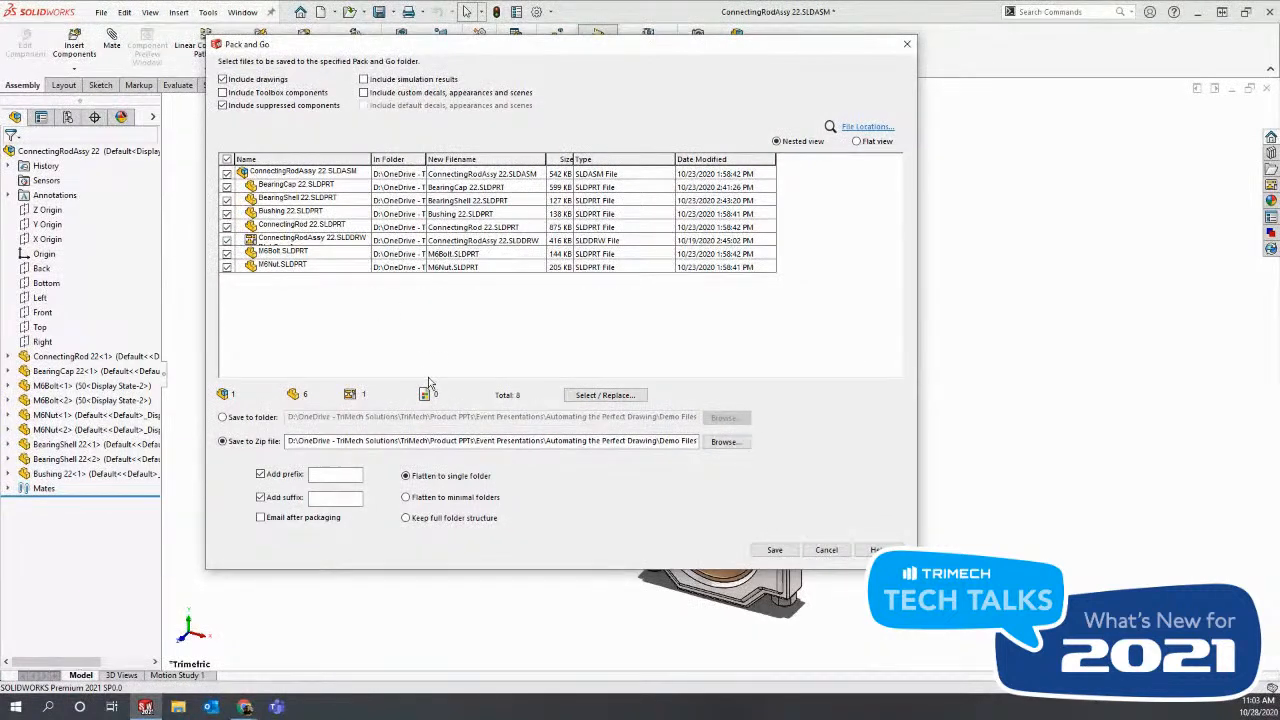
left_click(224, 80)
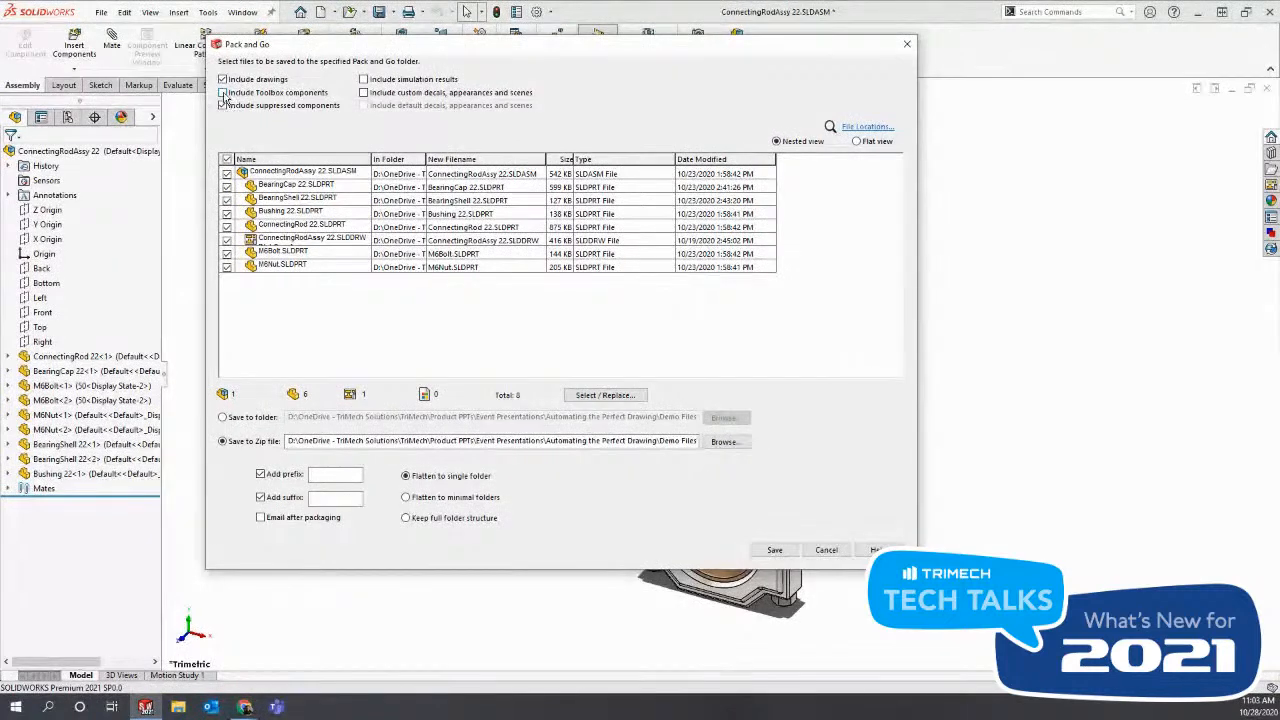
left_click(224, 92)
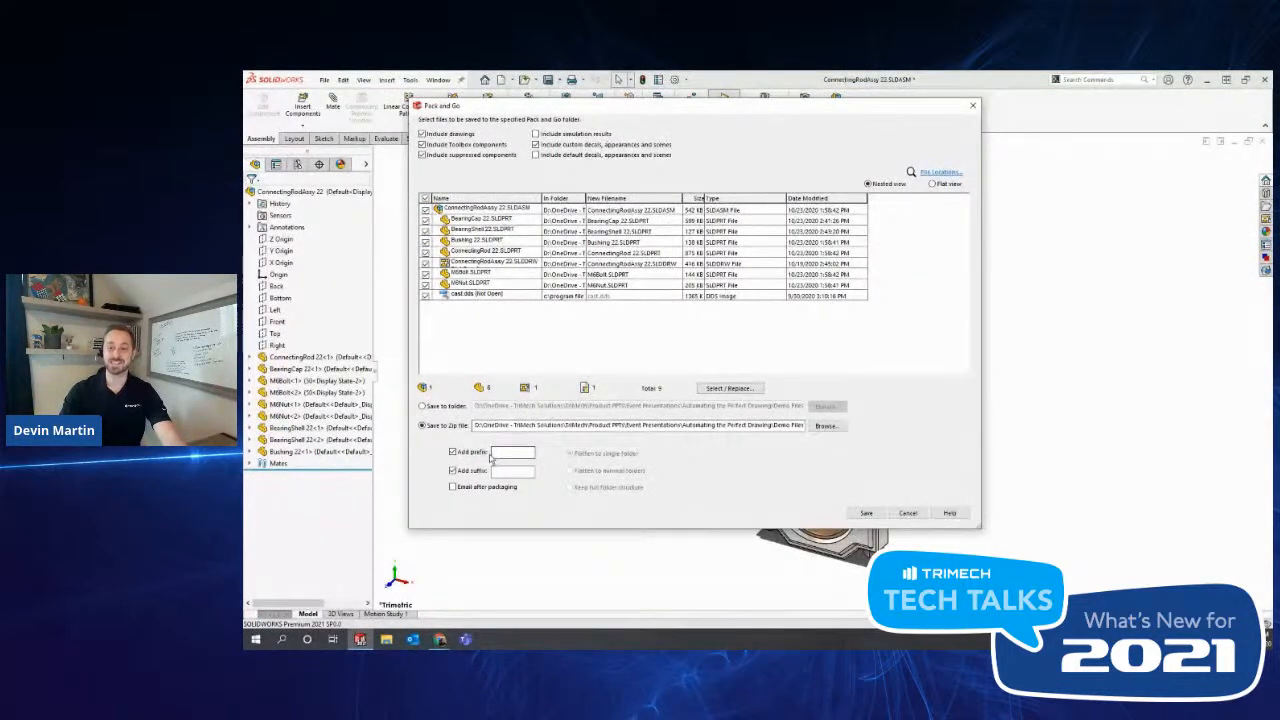
Enable Add suffix, try '_hared' then '_V1' for new file names, then clear the changes.
left_click(512, 452)
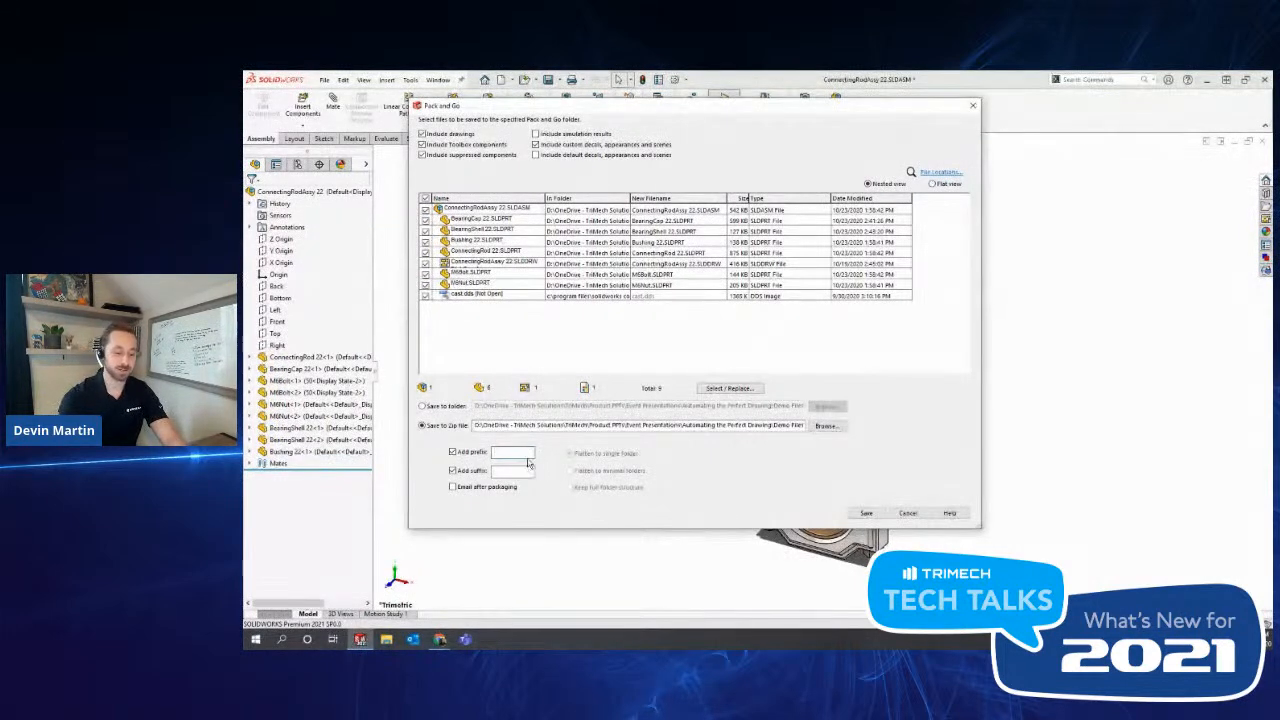
type("_S")
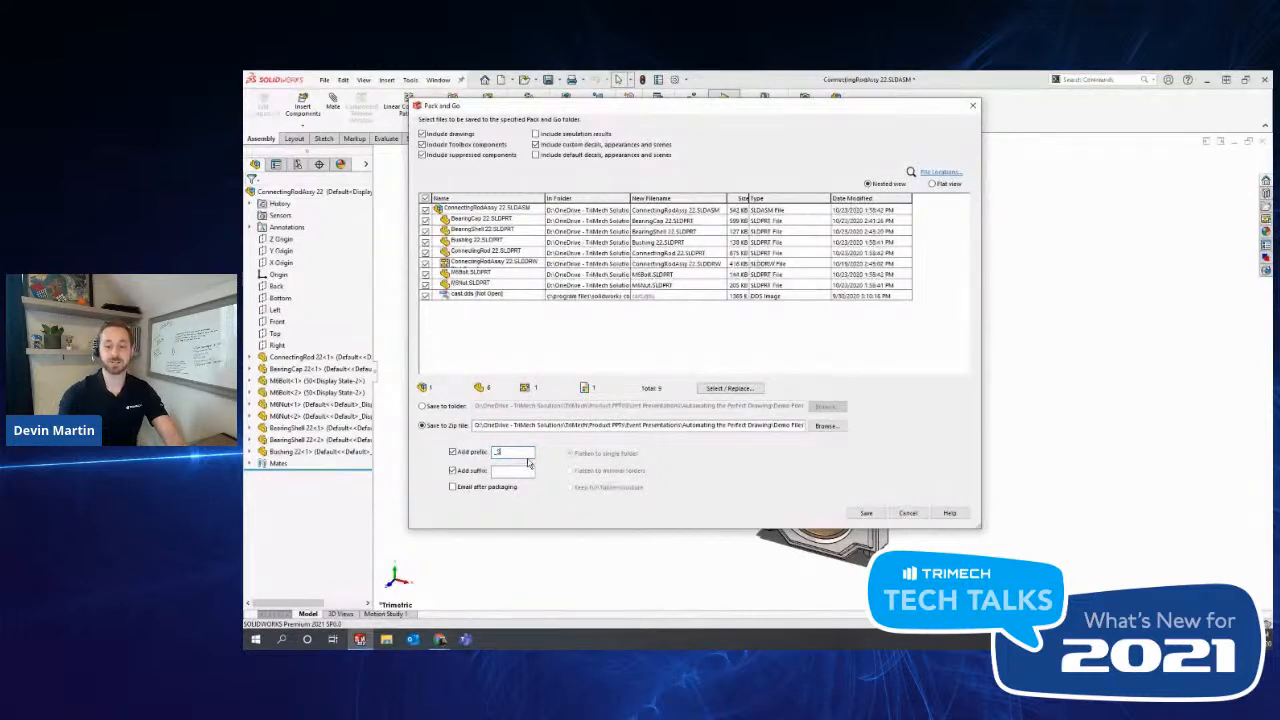
type("hared")
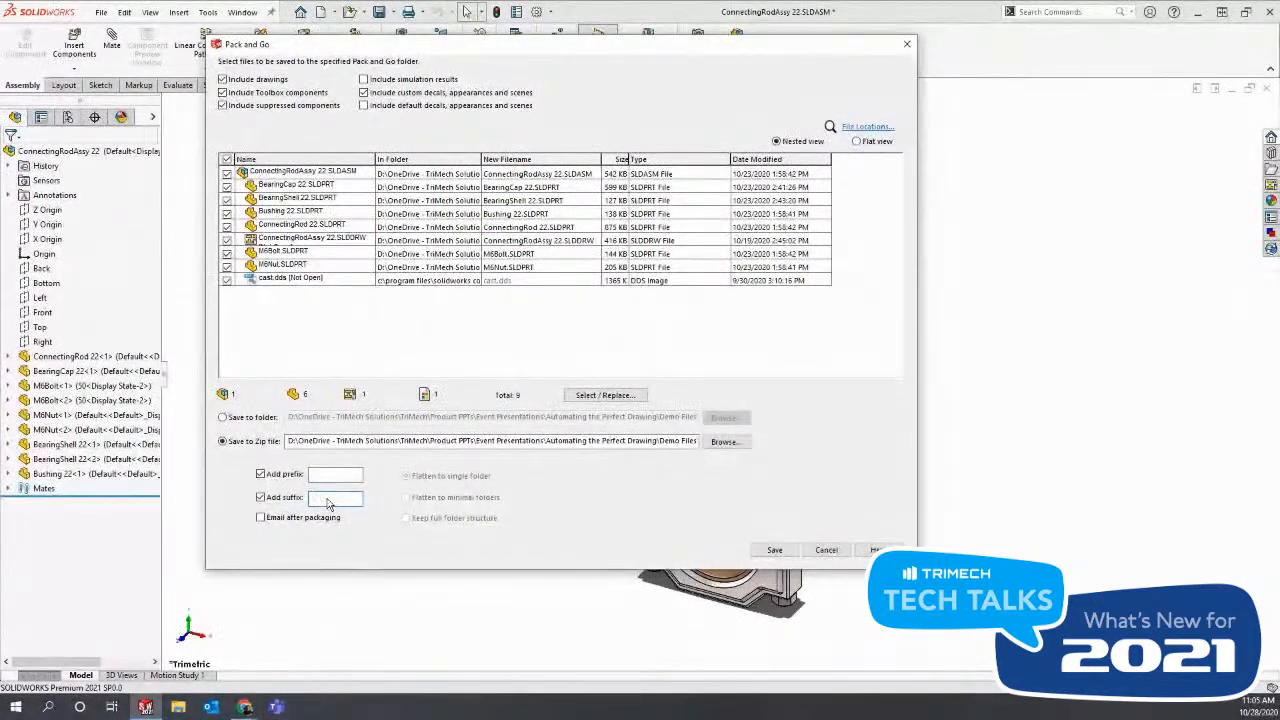
type("_V1")
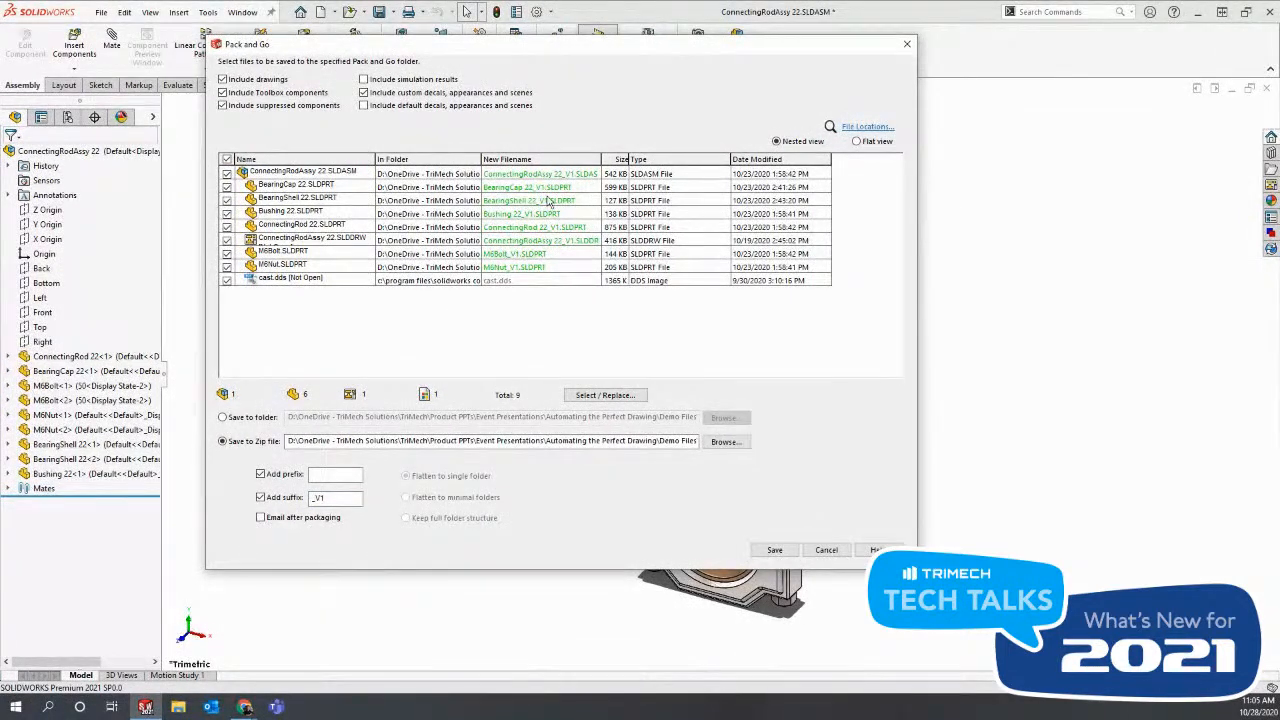
mouse_move(548, 252)
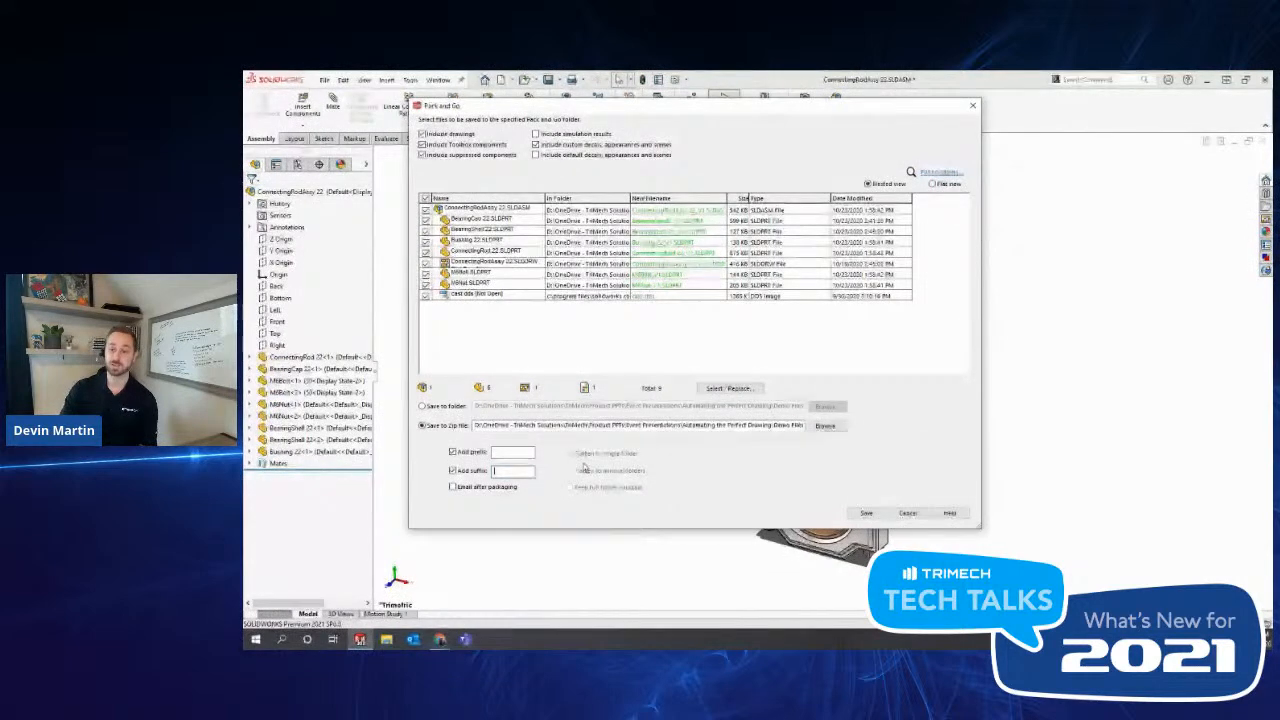
left_click(452, 470)
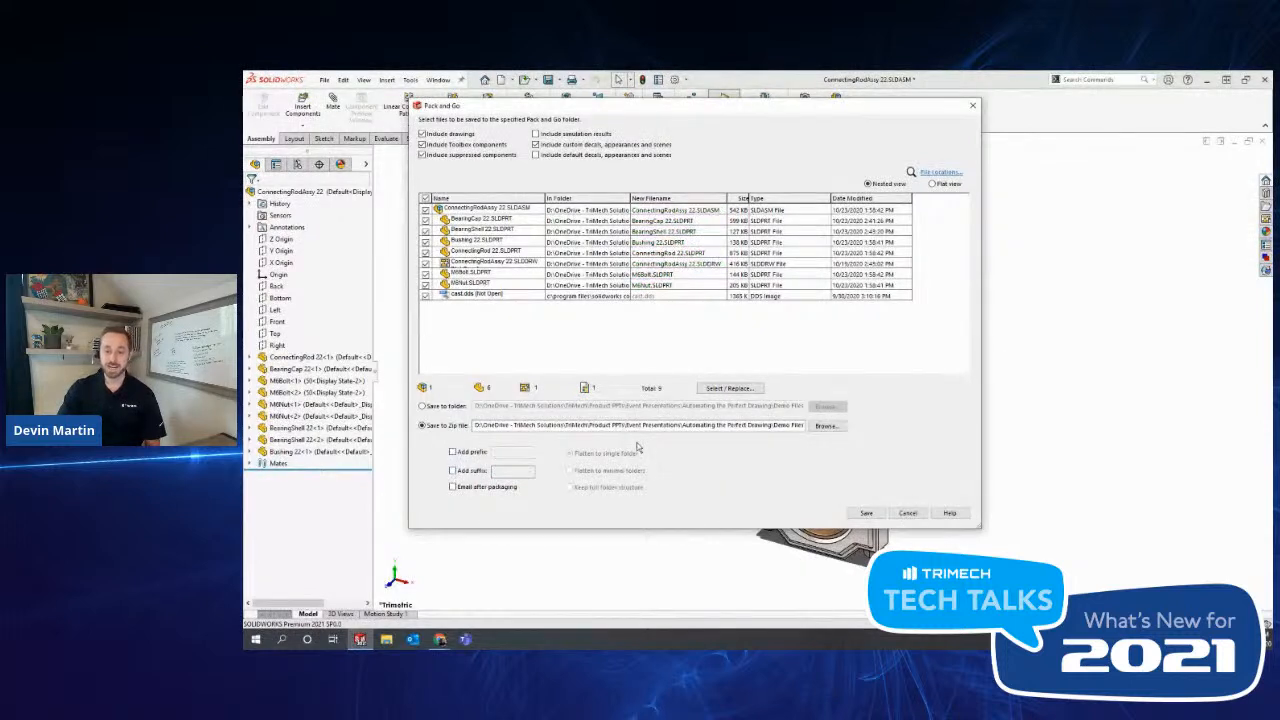
Switch the renaming to an added suffix so new names end with _Shared.
left_click(452, 470)
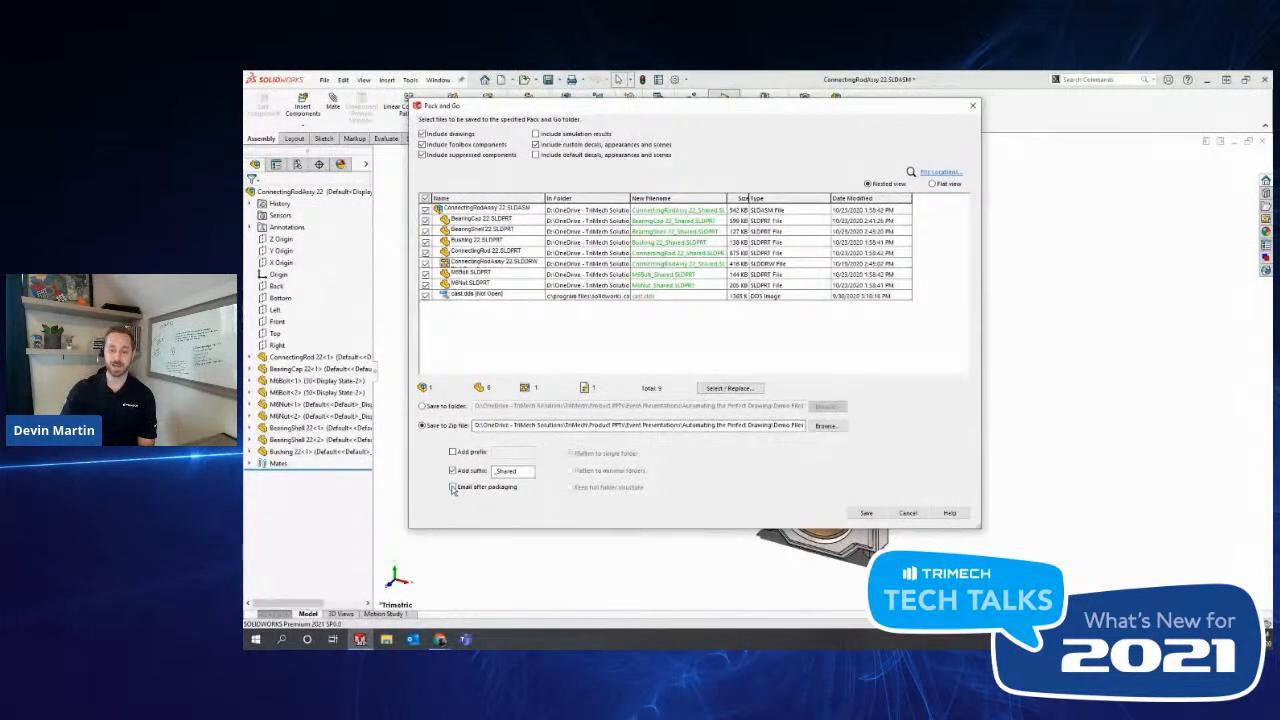
left_click(452, 488)
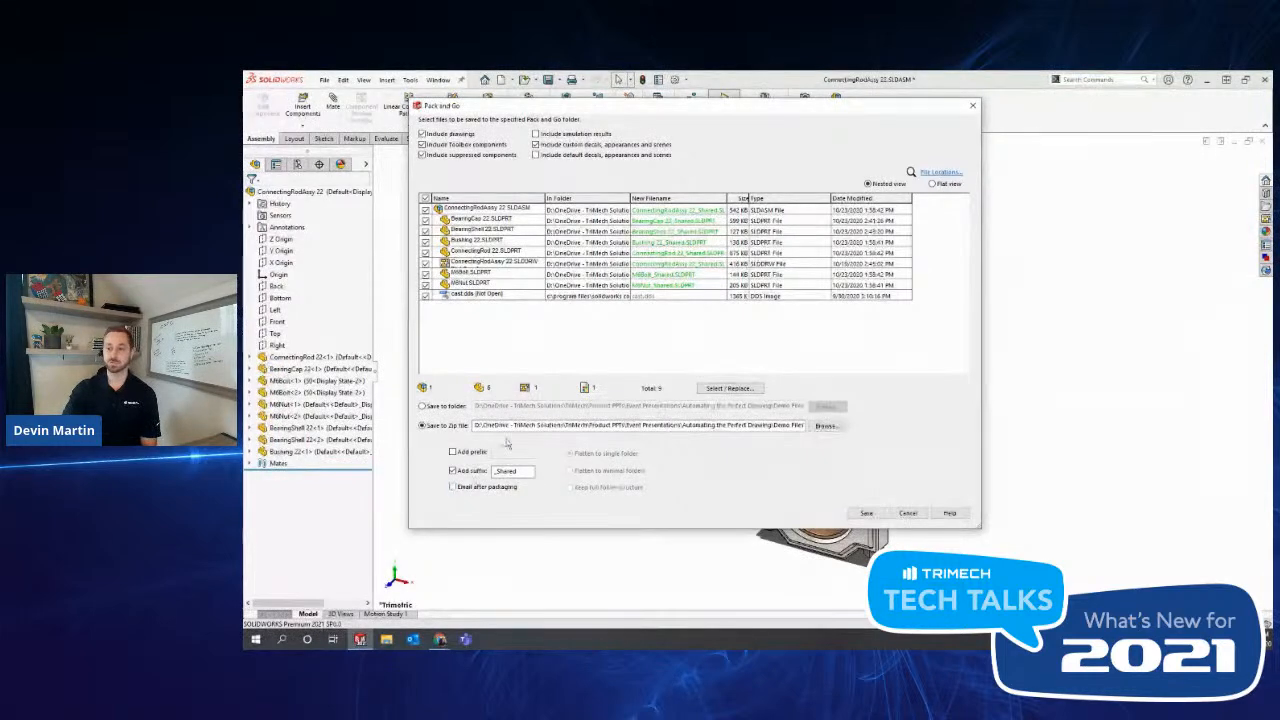
mouse_move(560, 458)
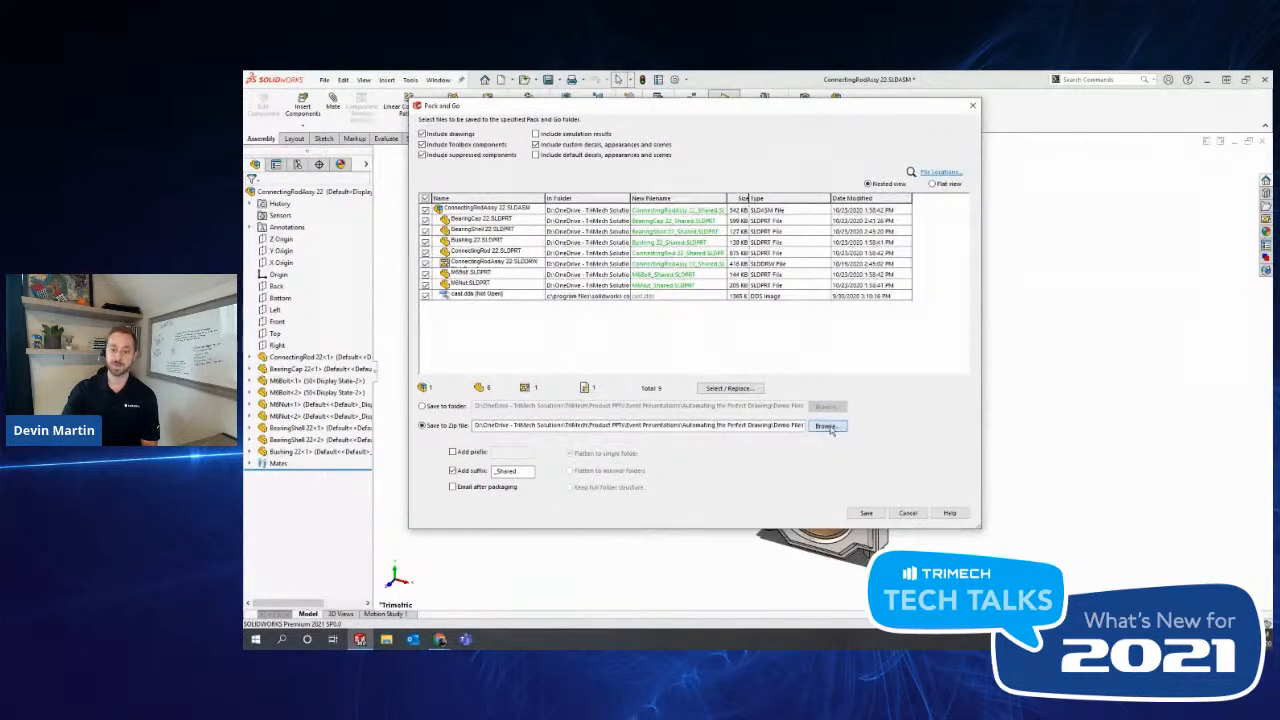
left_click(826, 424)
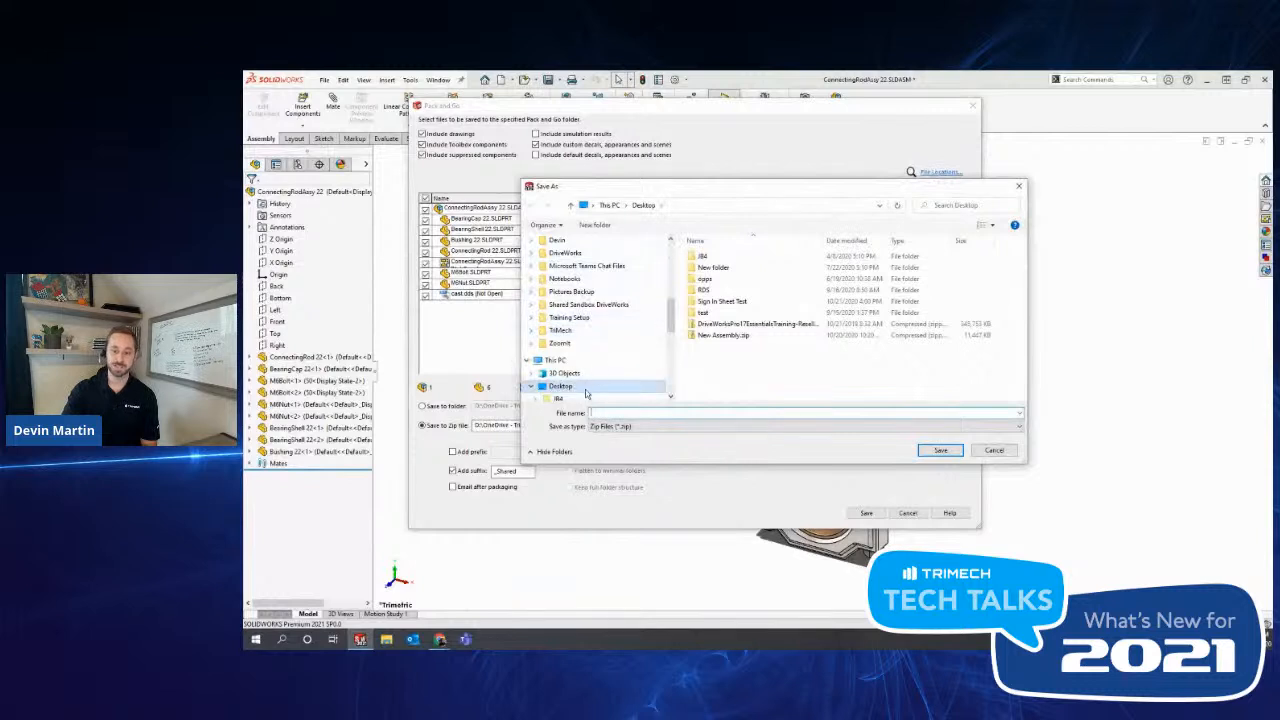
left_click(532, 308)
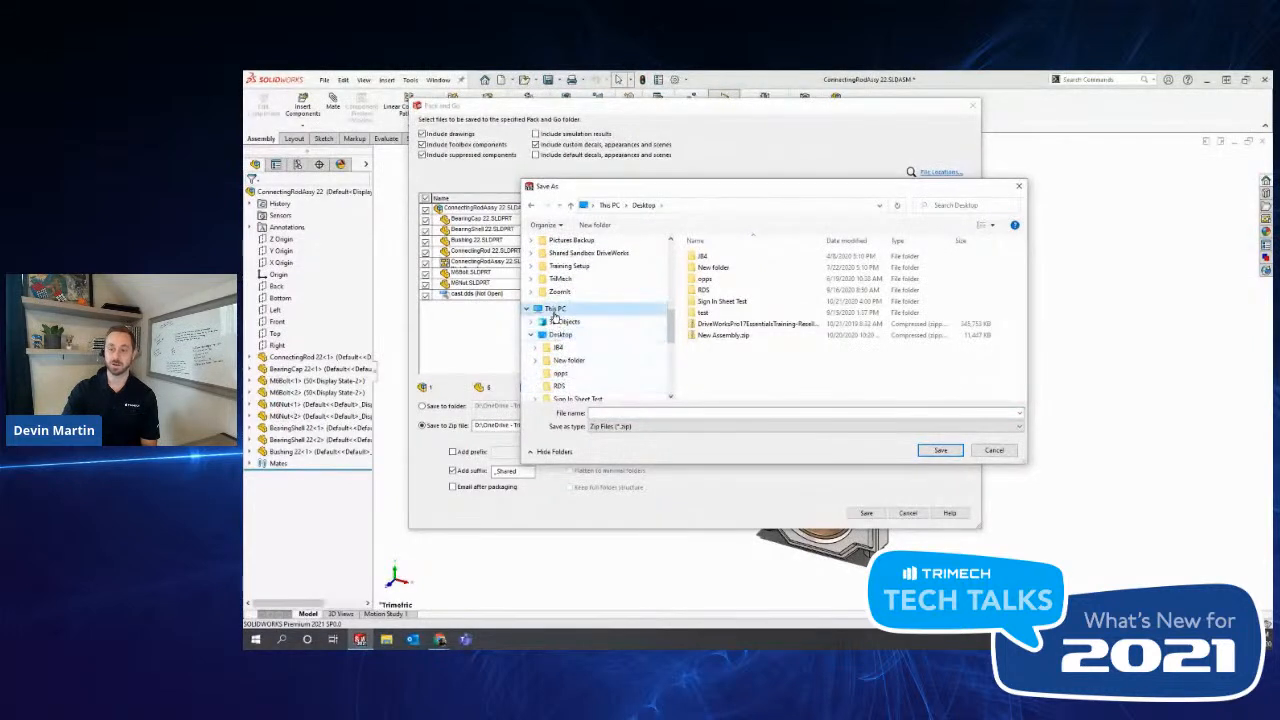
left_click(556, 308)
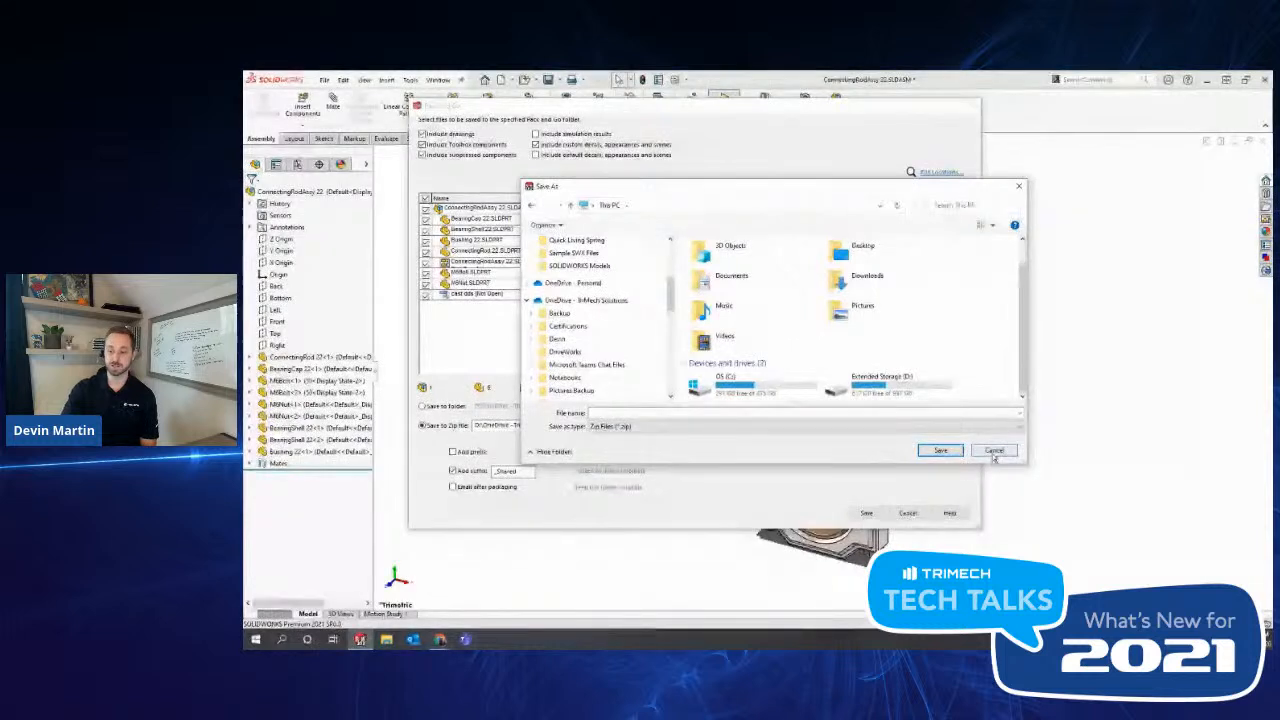
left_click(994, 450)
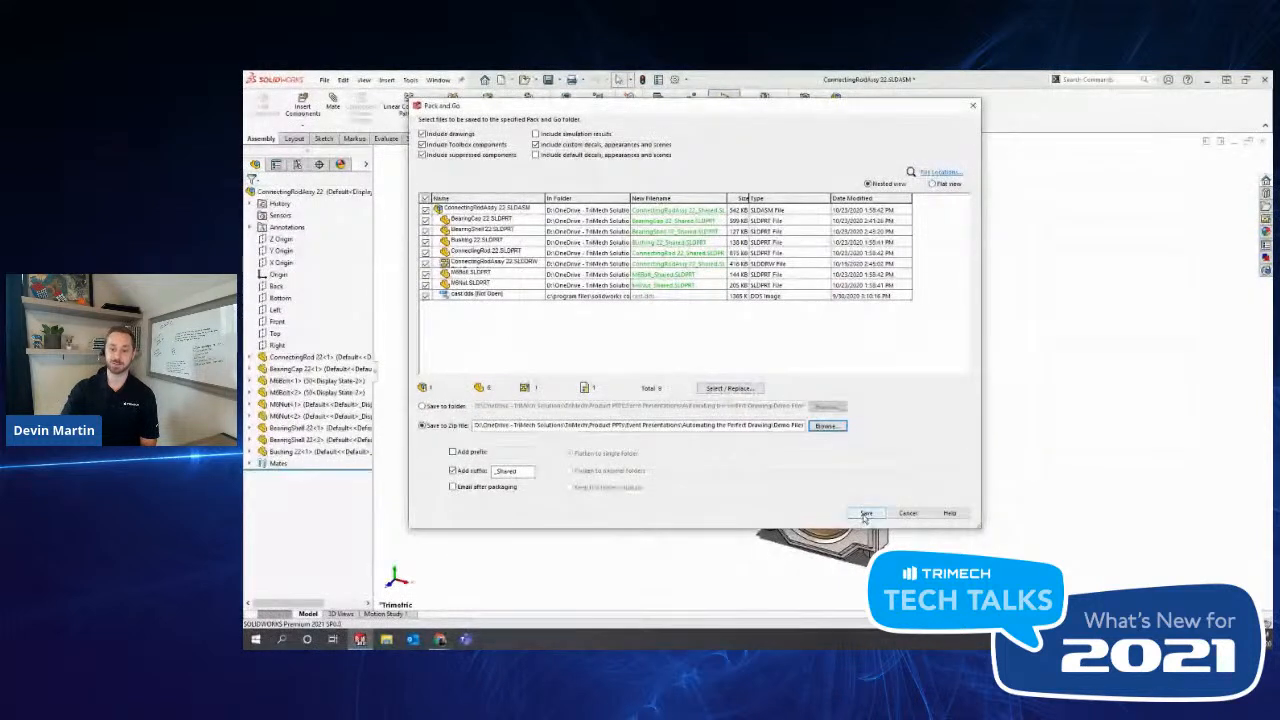
Save the zip package, confirming Yes to All to overwrite the existing archive.
left_click(866, 512)
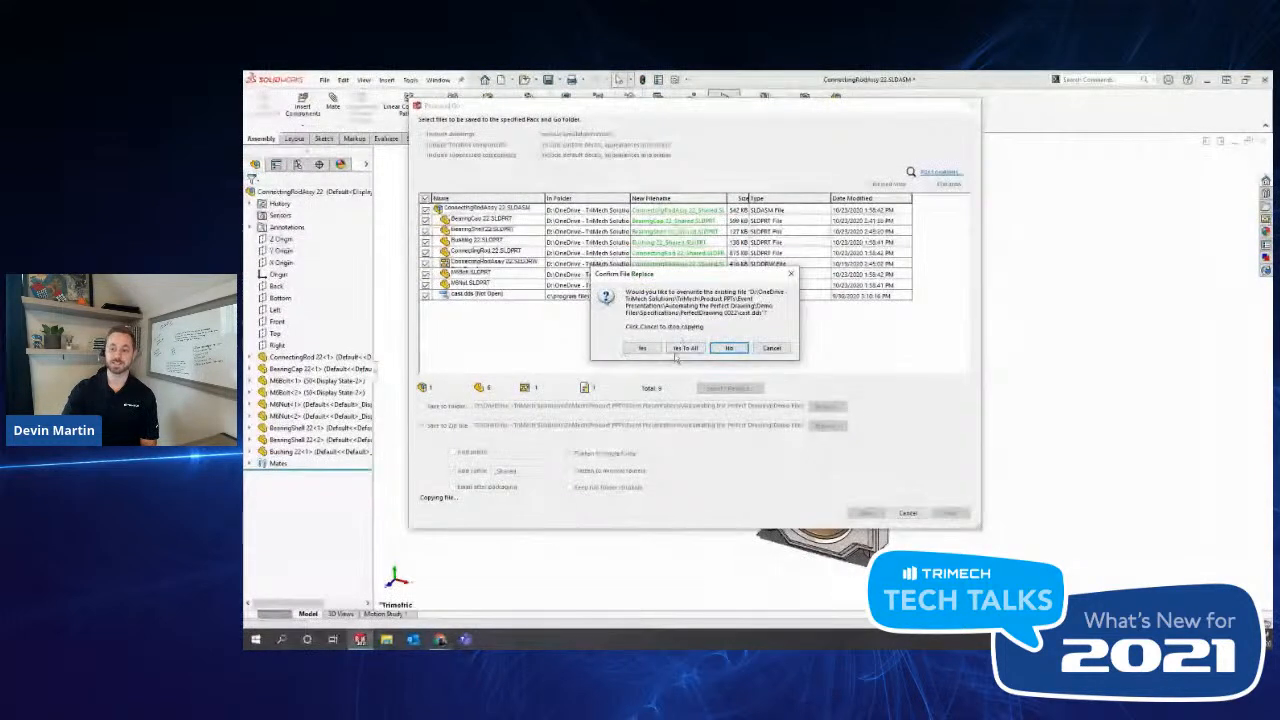
left_click(684, 348)
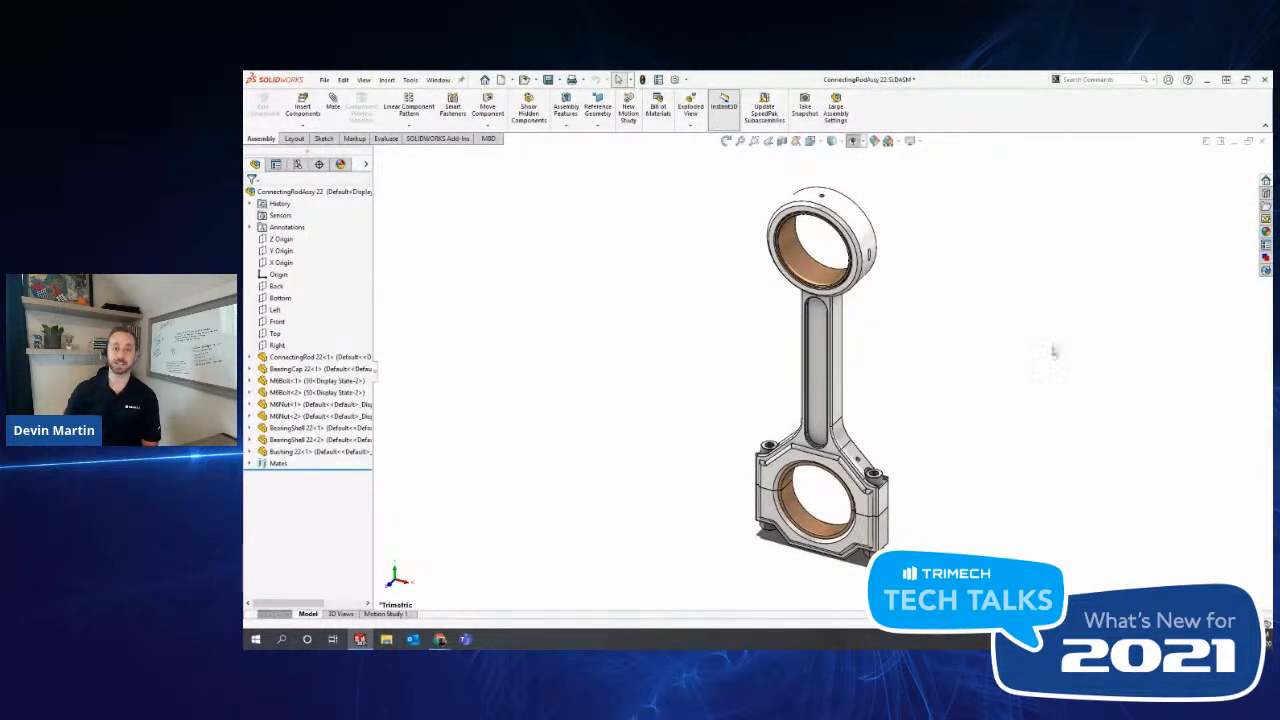
mouse_move(540, 304)
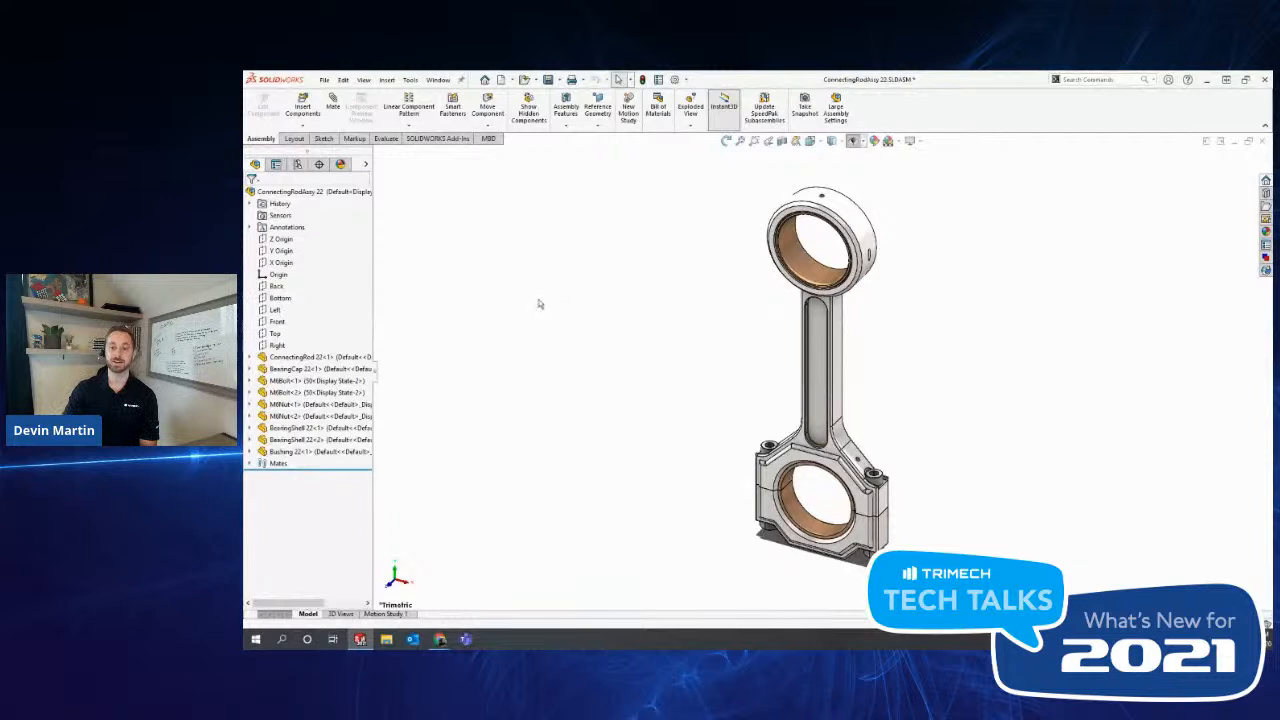